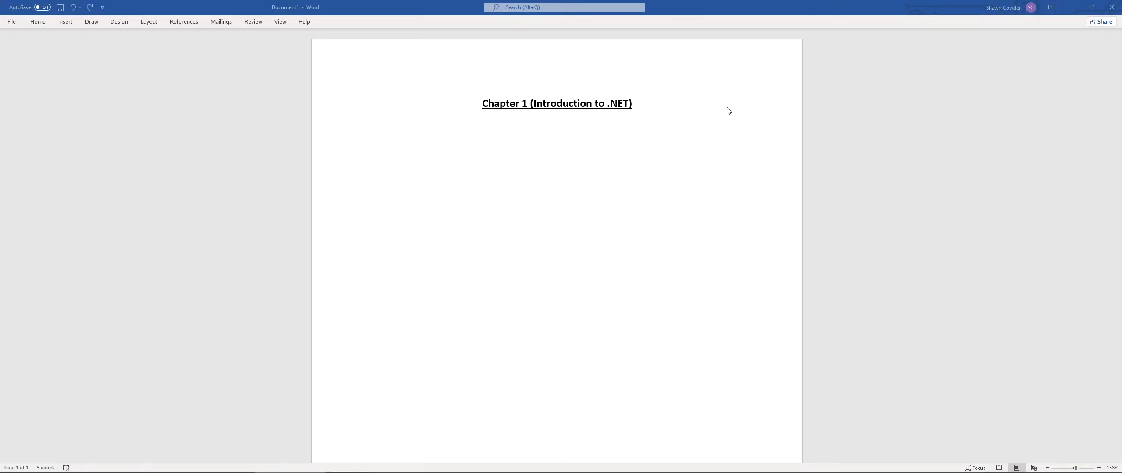
pyautogui.moveTo(726, 130)
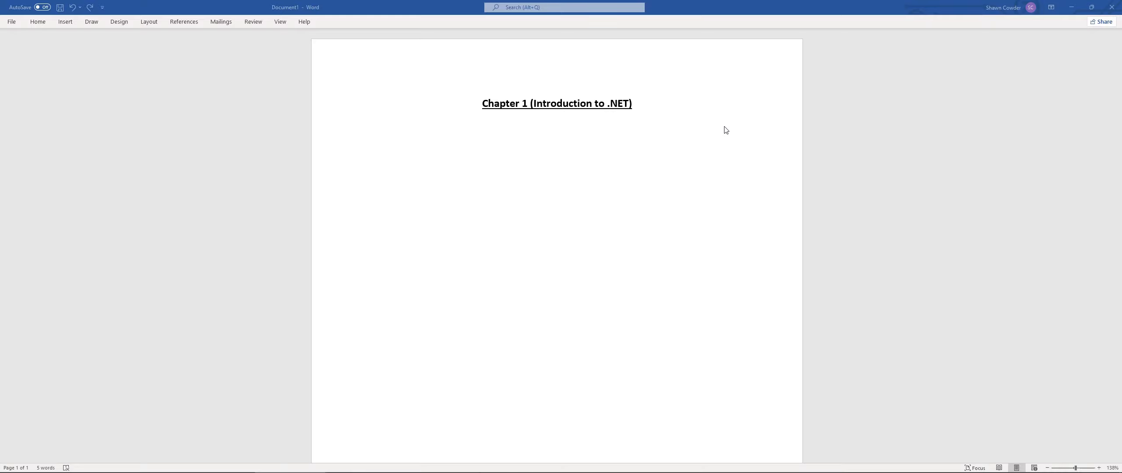
# Paste bullets: .NET built for Web-based and mobile applications; C# rooted in C, C++, Java
pyautogui.press('ctrl+v')
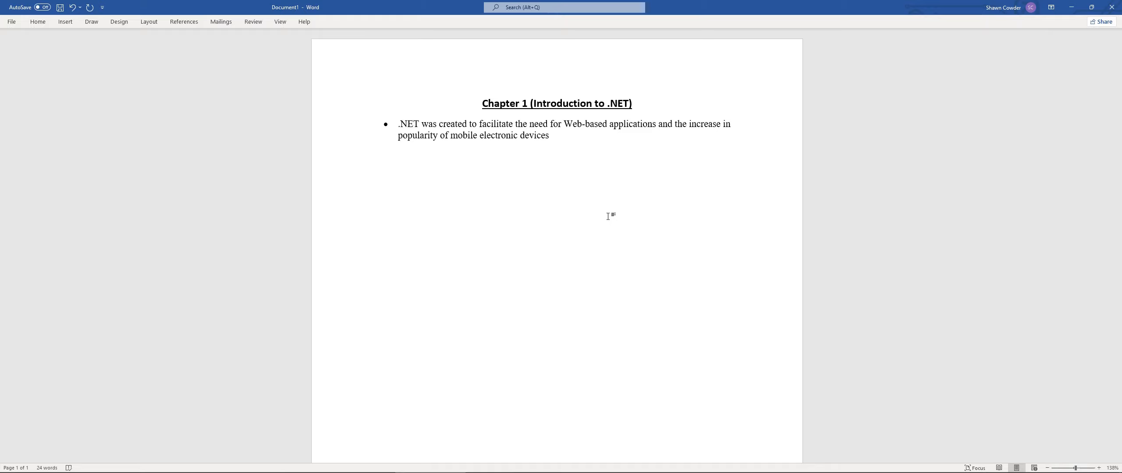
pyautogui.click(369, 146)
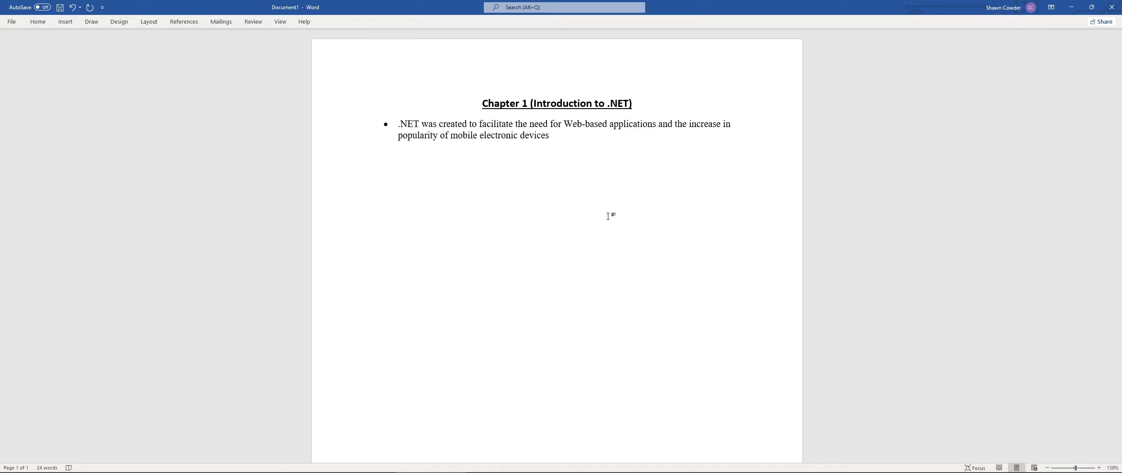
pyautogui.click(369, 146)
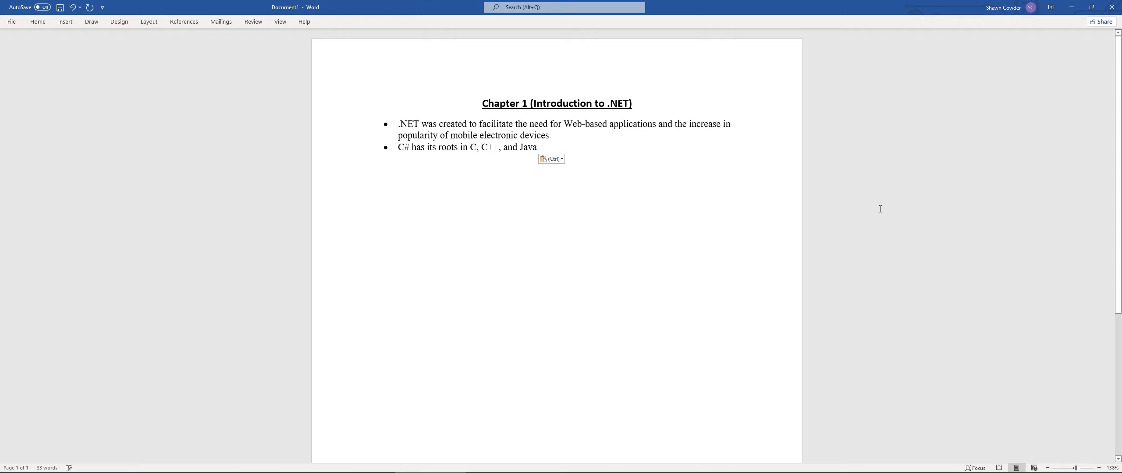
pyautogui.click(369, 157)
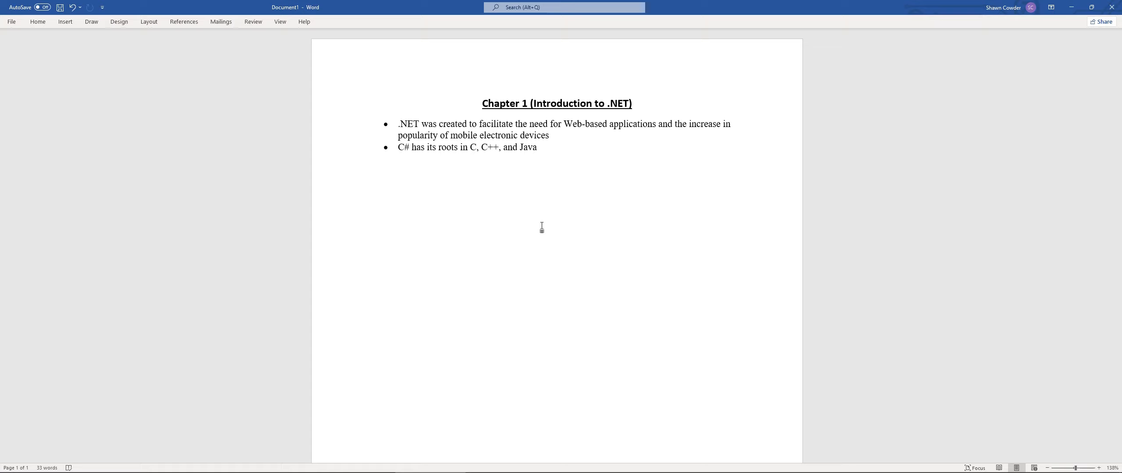
# Place the cursor after the last bullet for the Rapid Application Development (RAD) point
pyautogui.click(370, 158)
pyautogui.write('Using the .NET IDE is referred to as Rapid Application Development (RAD).')
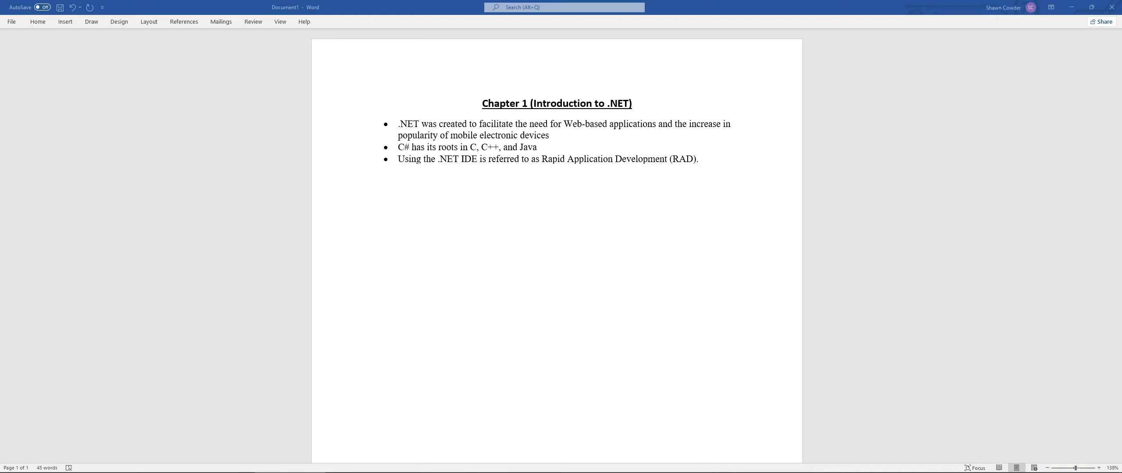
pyautogui.moveTo(790, 242)
pyautogui.write('Procedural languages such as FORTRAN, Pascal, BASIC and C')
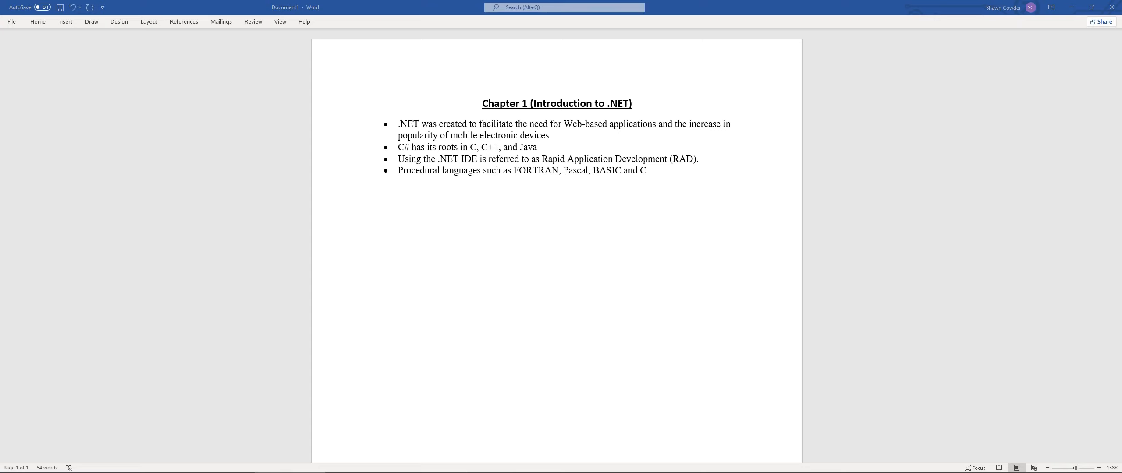
pyautogui.moveTo(657, 211)
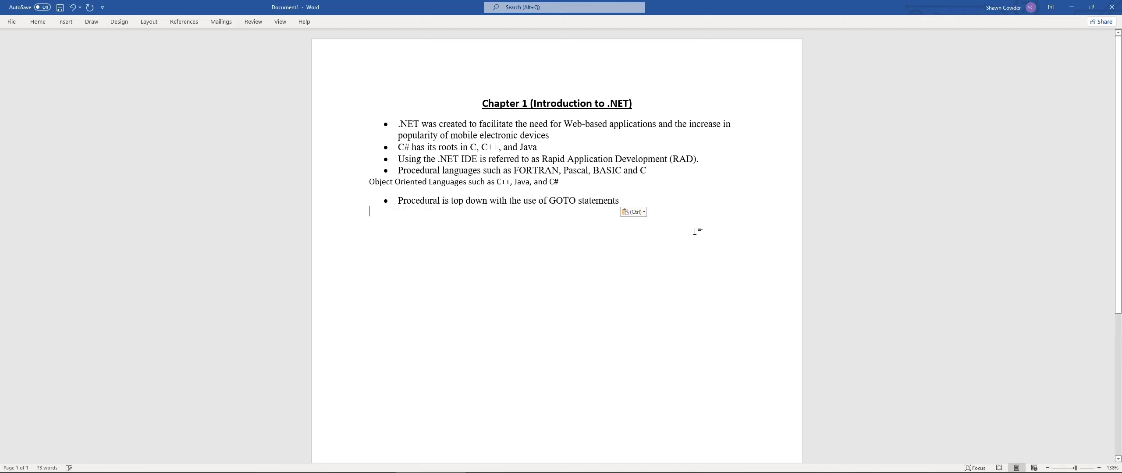
pyautogui.moveTo(695, 234)
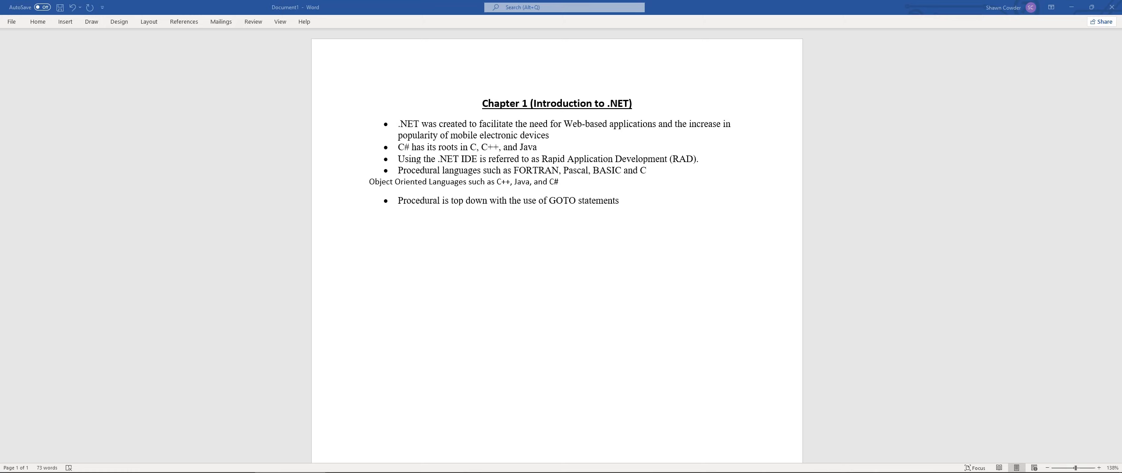
pyautogui.moveTo(778, 249)
pyautogui.write('Object Oriented uses objects to mimic real world objects. This then makes the code reusable and maintainable.')
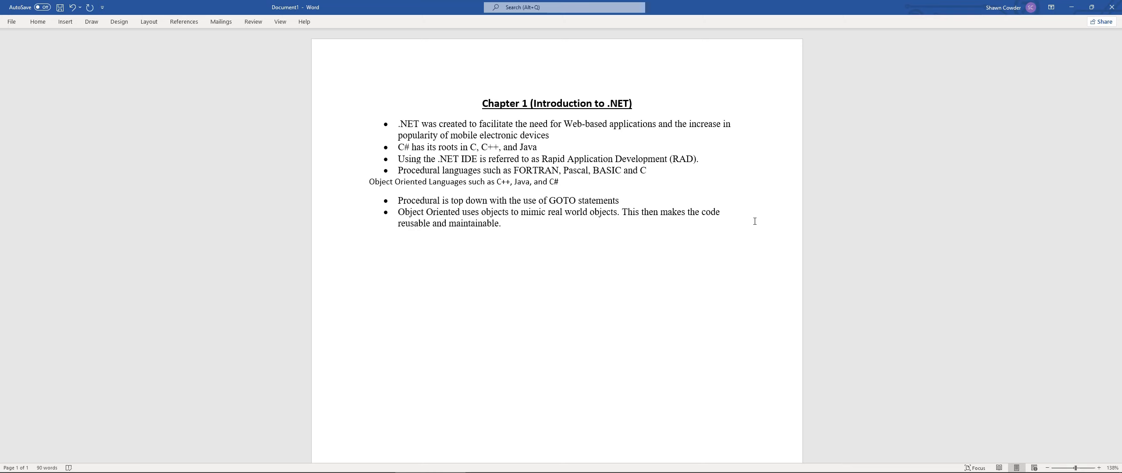
# Add an 'XML' bullet below the object-oriented code point
pyautogui.click(369, 233)
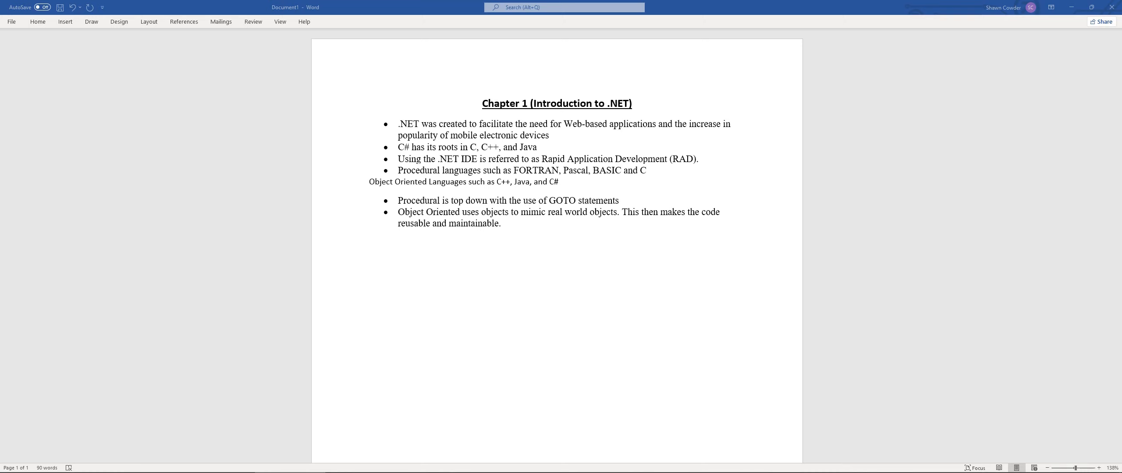
pyautogui.moveTo(692, 129)
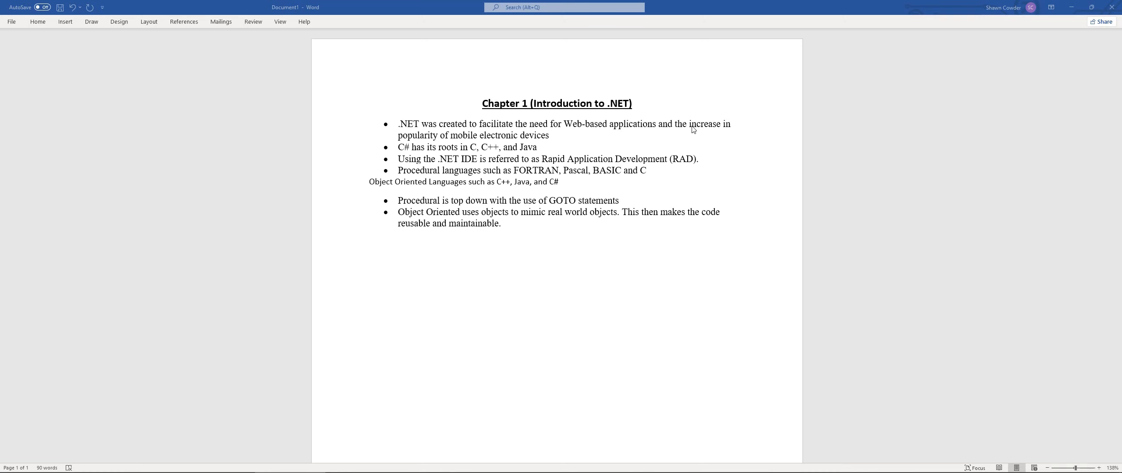
pyautogui.write('XML')
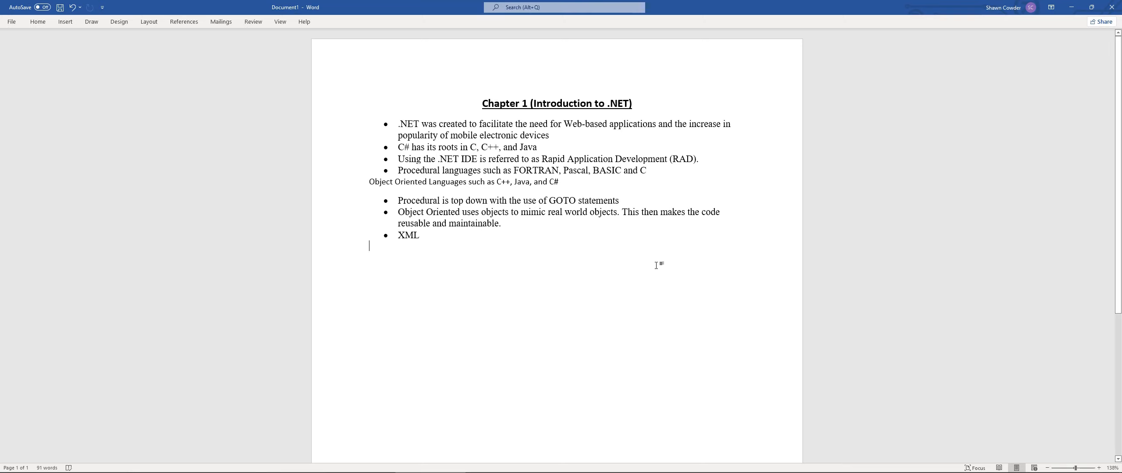
# Type the bullets '.NET' and 'Do not have to use a specific language'
pyautogui.write('.NET')
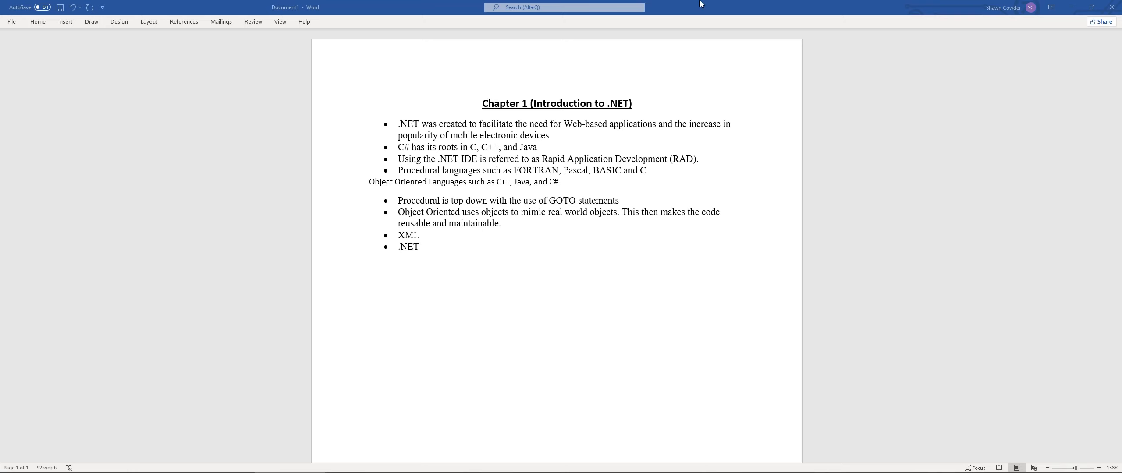
pyautogui.write('Do not have to use a specific language')
pyautogui.write('Platform independent')
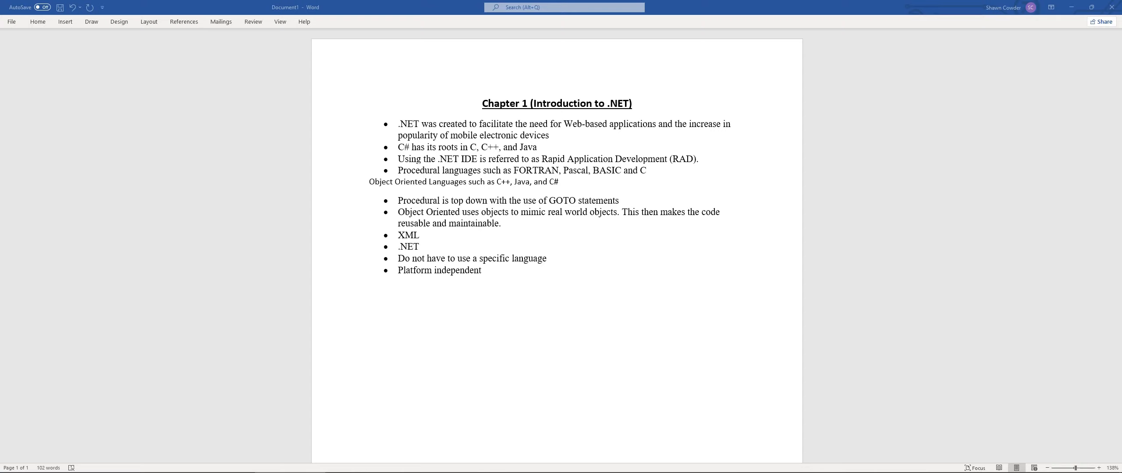
# Type 'ASP.NET' as a new bullet below 'Platform independent'
pyautogui.write('ASP.NET')
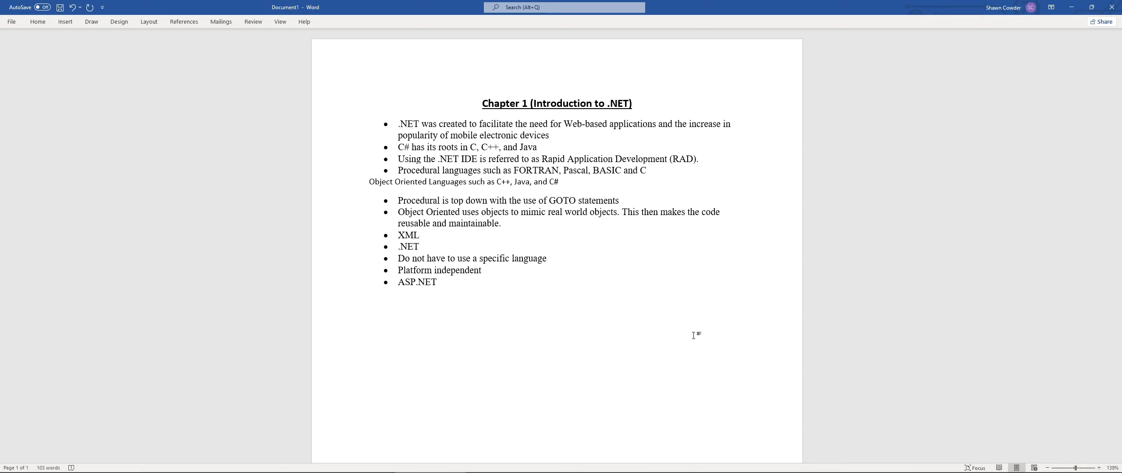
# Start an empty bullet line below the ASP.NET bullet
pyautogui.click(369, 292)
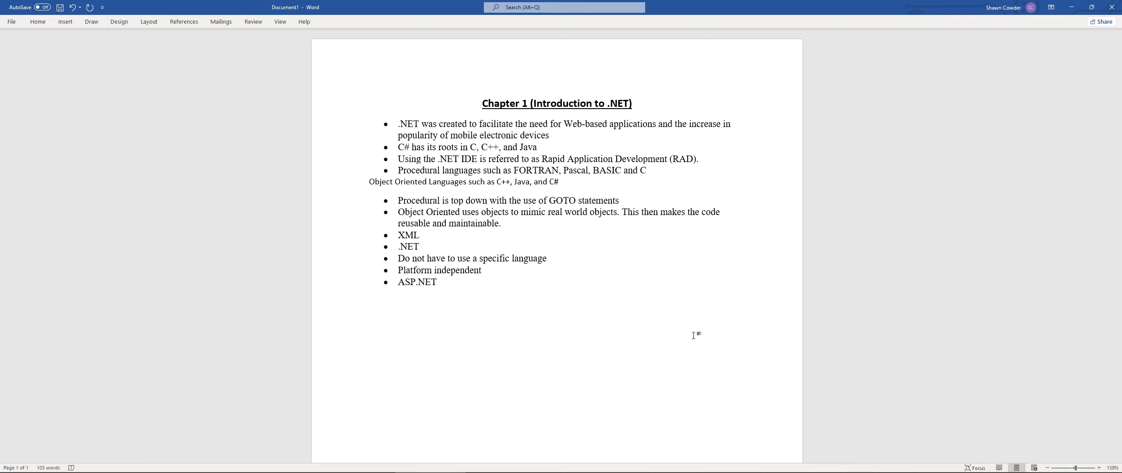
pyautogui.click(369, 292)
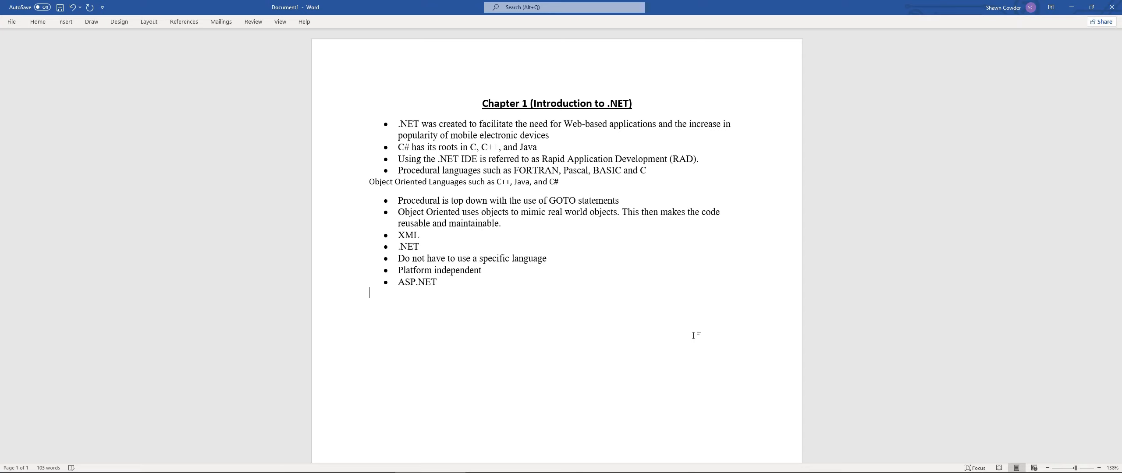
pyautogui.moveTo(857, 352)
pyautogui.write('Web services')
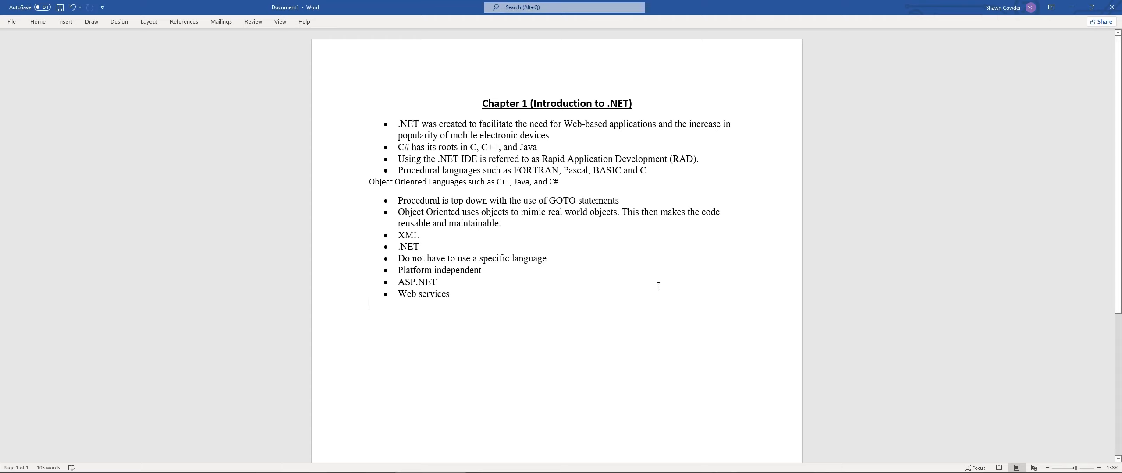
# Type the bullet '.NET Framework manages and executes applications, and contains a class library (FCL)'
pyautogui.write('.NET Framework manages and executes applications, and contains a class library called the Framework Class Library (FCL)')
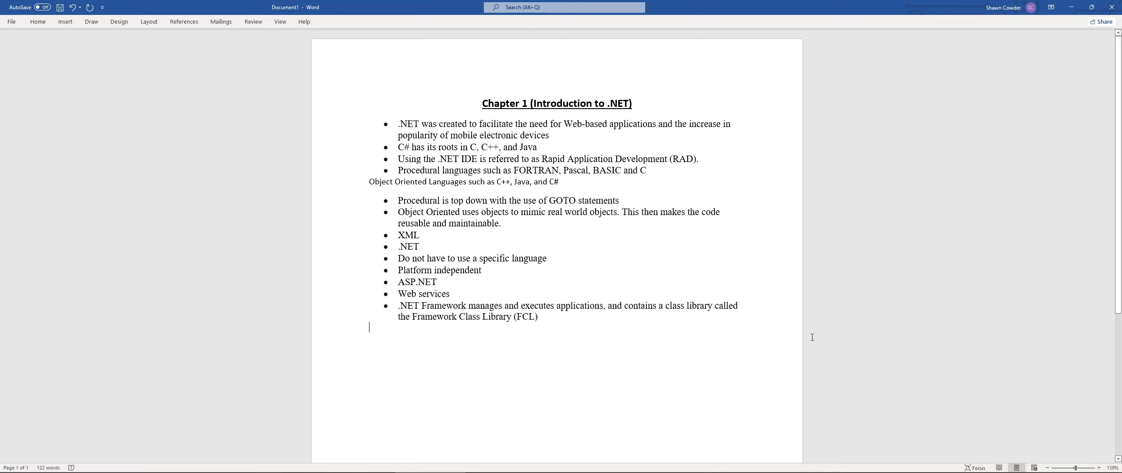
pyautogui.moveTo(810, 337)
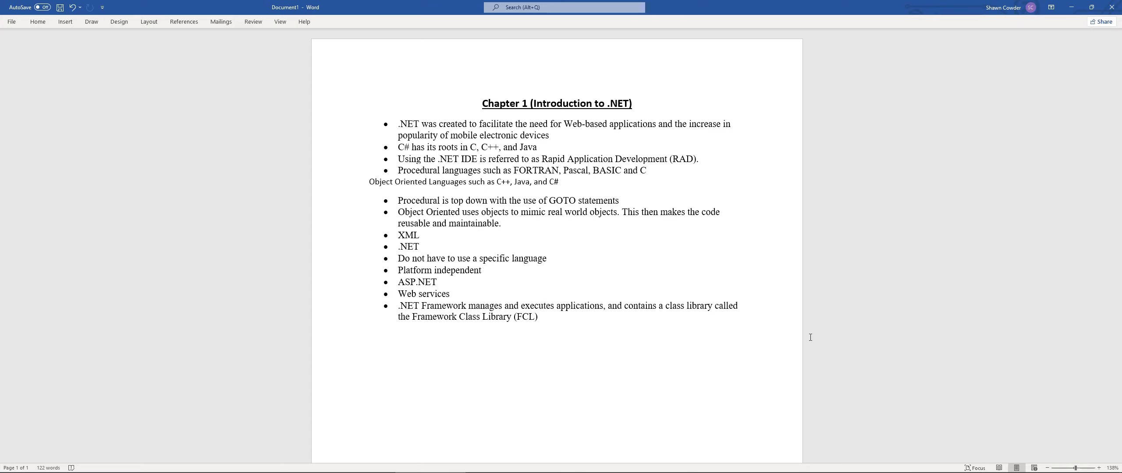
pyautogui.click(369, 327)
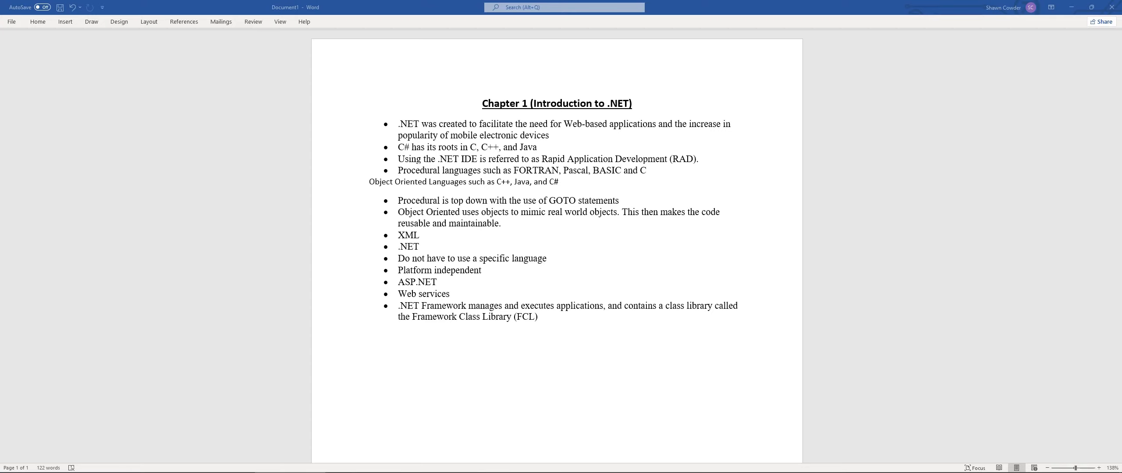
pyautogui.moveTo(880, 358)
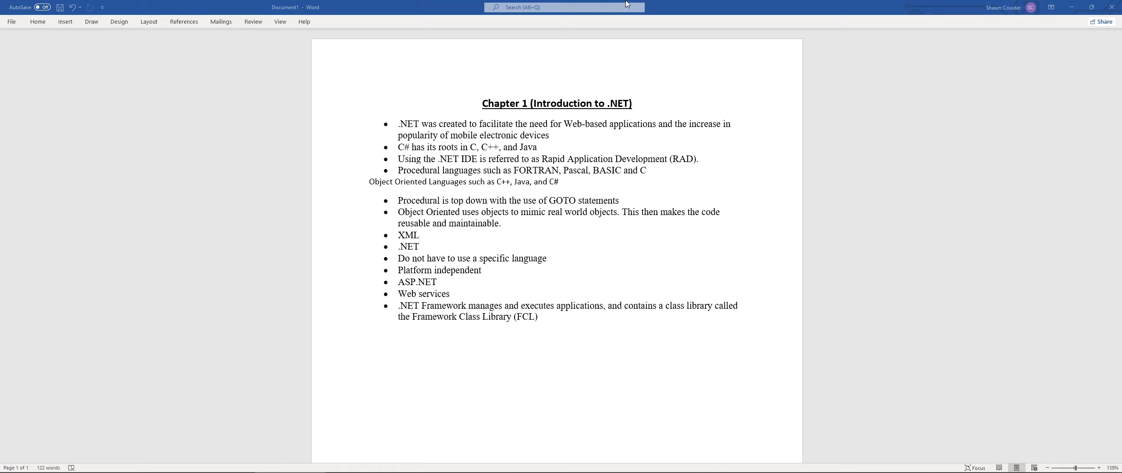
# Type the bullet 'Common Language Specification (CLS) which contains the info about the storage of data…'
pyautogui.write('Common Language Specification (CLS) which contains the info about the storage of data types, objects, etc')
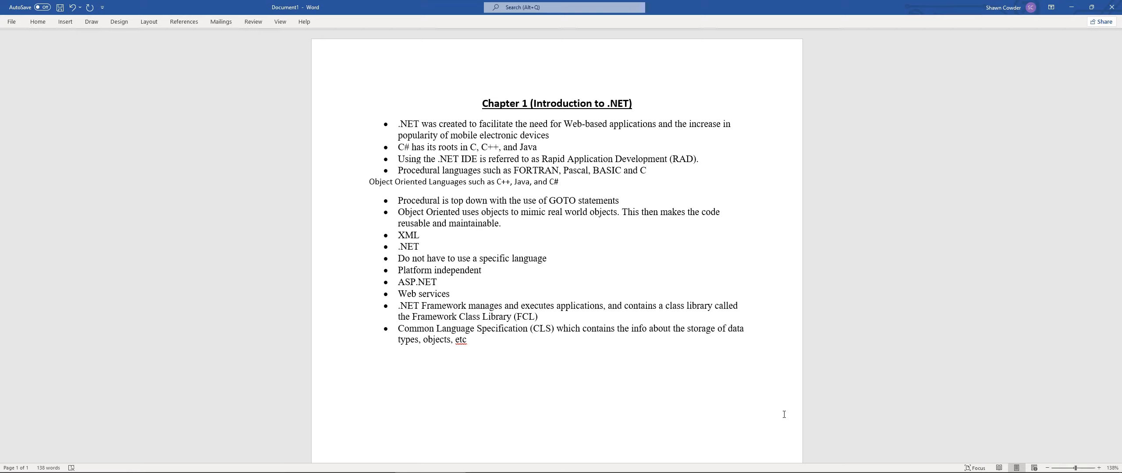
pyautogui.click(369, 350)
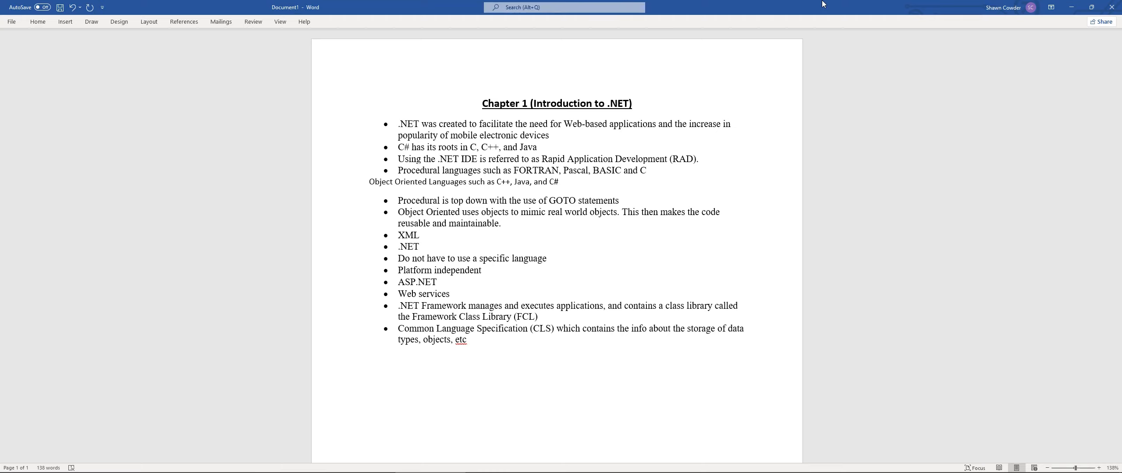
# Add bullets: the CLR executes C# programs; programs compile into MSIL, the .exe file
pyautogui.write('Common Language Runtime (CLR) is what executes C# programs')
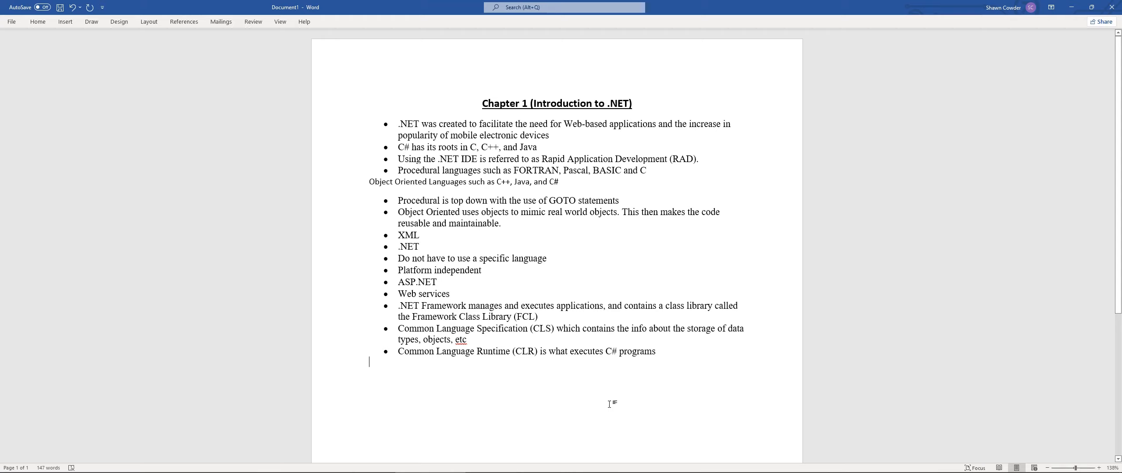
pyautogui.moveTo(722, 377)
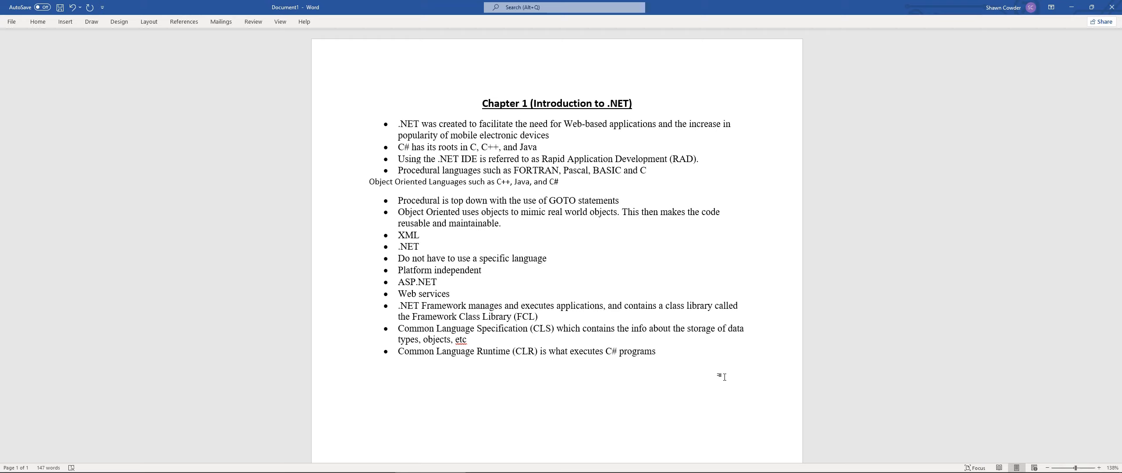
pyautogui.click(369, 363)
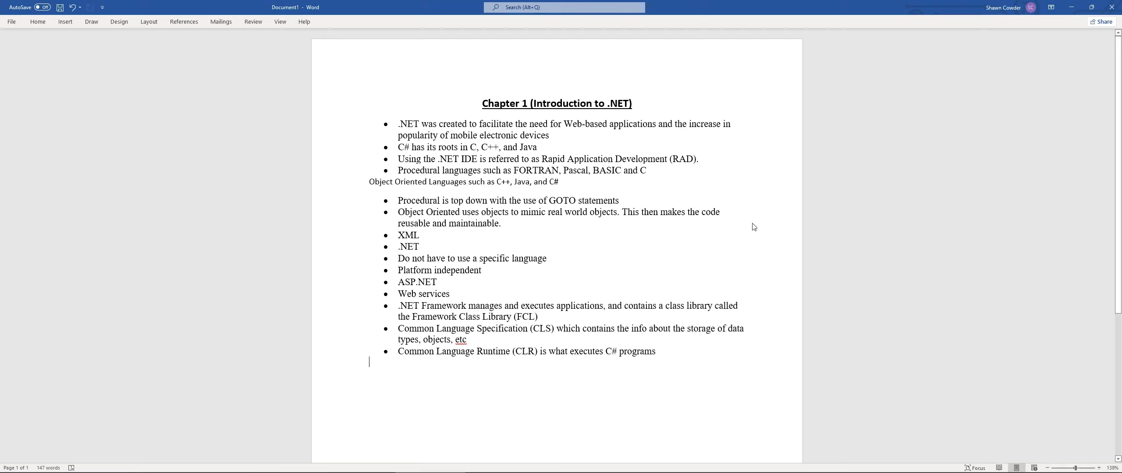
pyautogui.write('The program is compiled into a Microsoft Intermediate Language (MSIL), which is the .exe file you create')
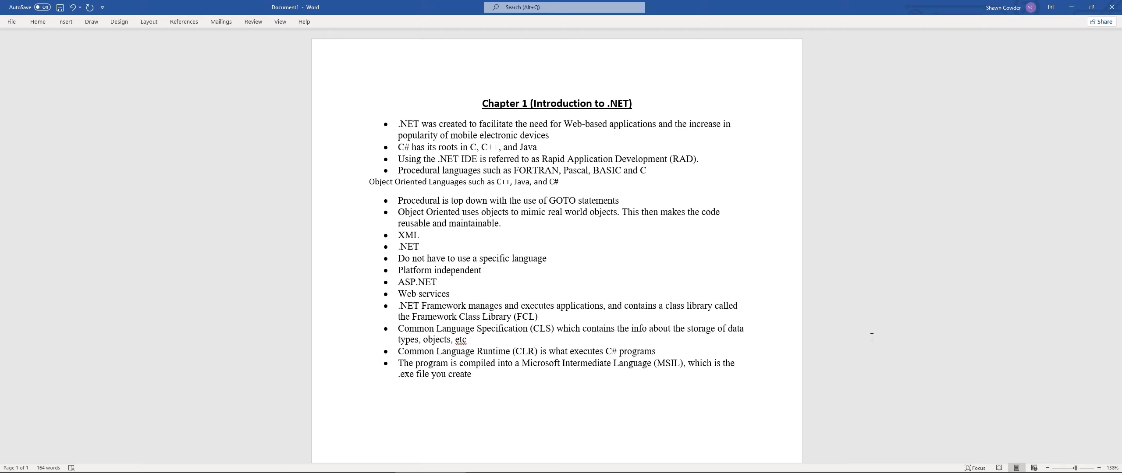
pyautogui.click(369, 385)
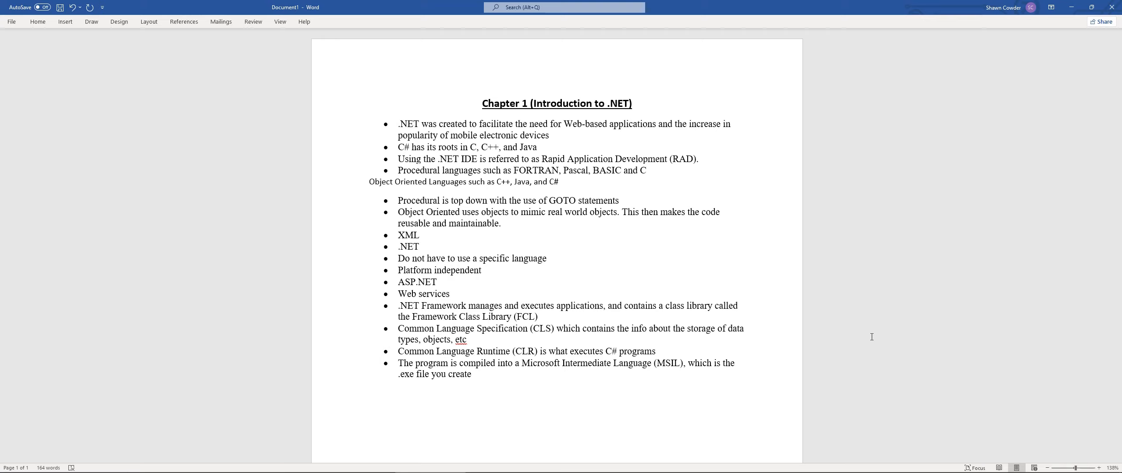
# After the MSIL bullet, add that MSIL is compiled into platform-specific machine code
pyautogui.click(370, 385)
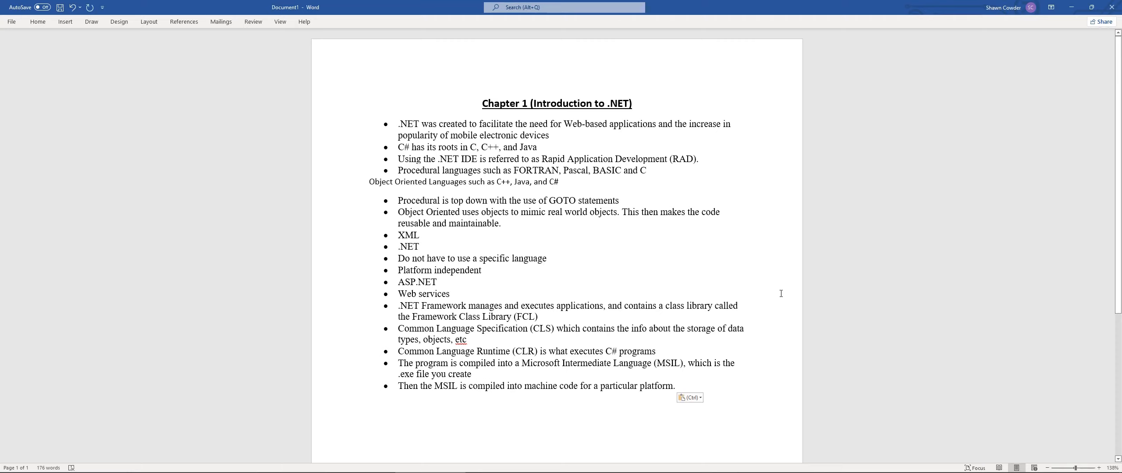
pyautogui.click(370, 396)
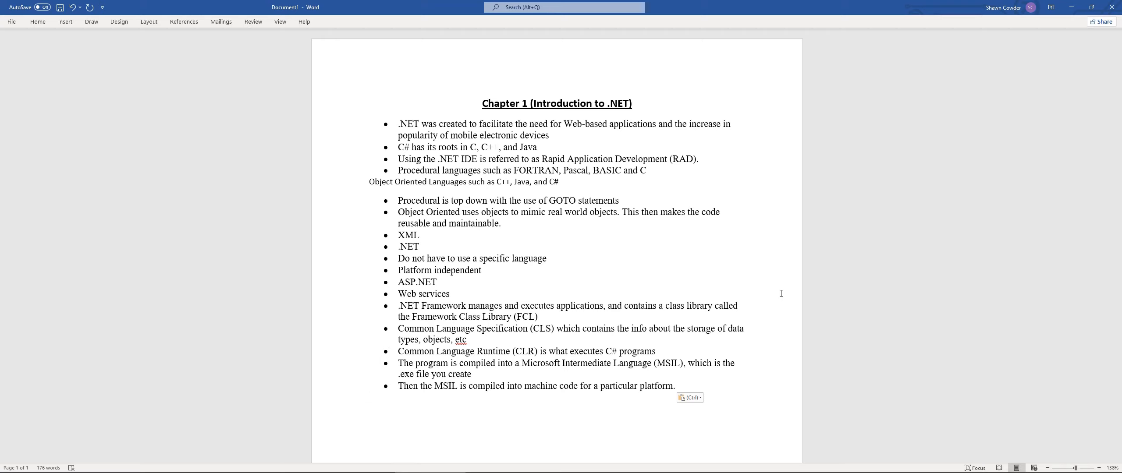
pyautogui.click(369, 397)
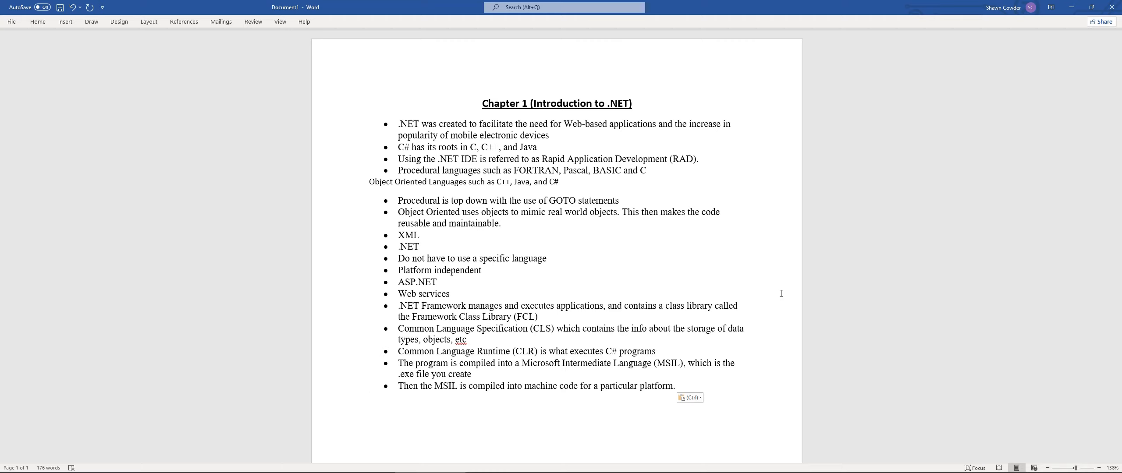
pyautogui.click(369, 396)
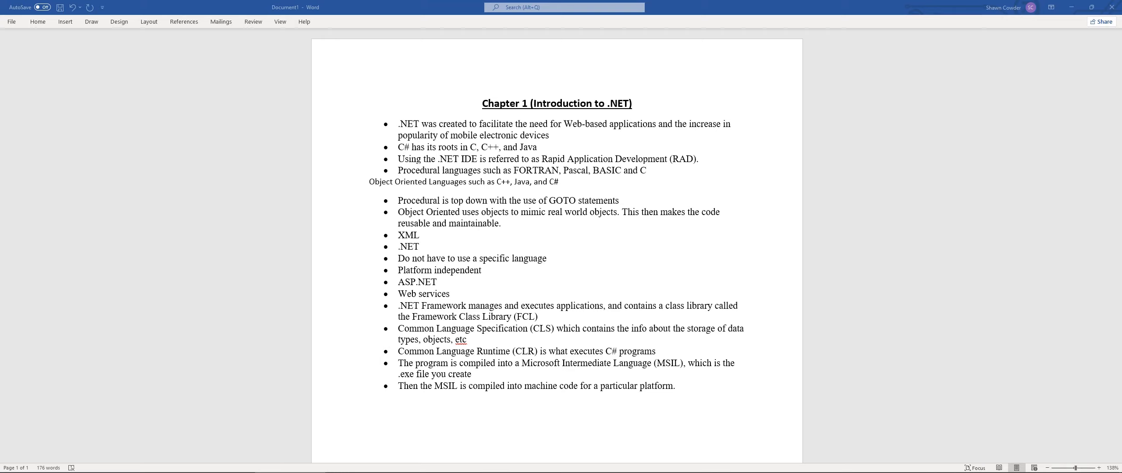
pyautogui.moveTo(767, 69)
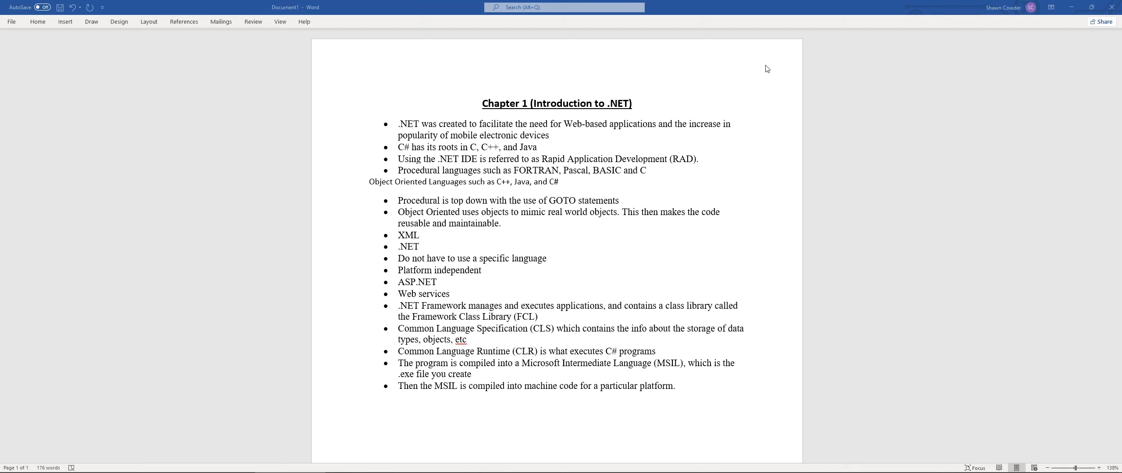
# Add the bullet '.NET framework must be installed on a computer for a program to run'
pyautogui.write('.NET framework must be installed on a computer for a program to run')
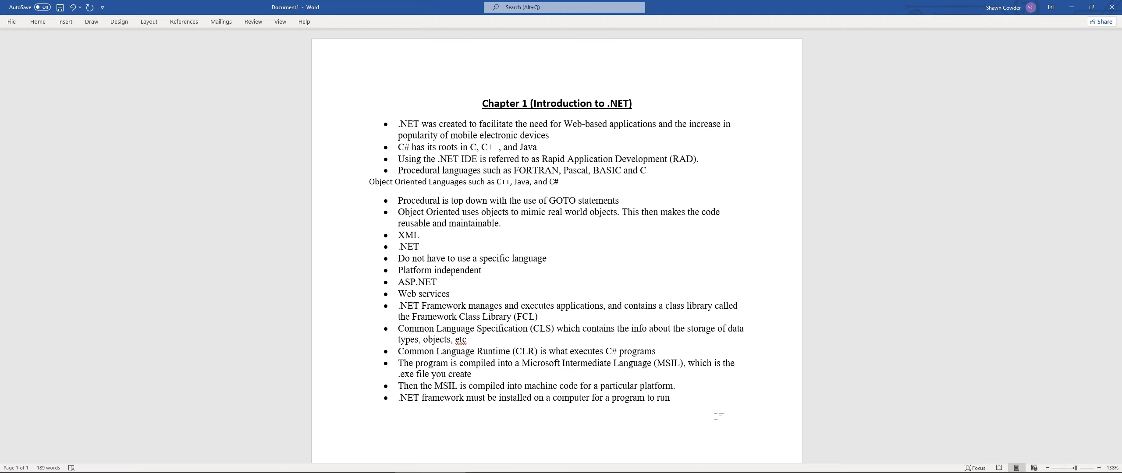
pyautogui.click(370, 408)
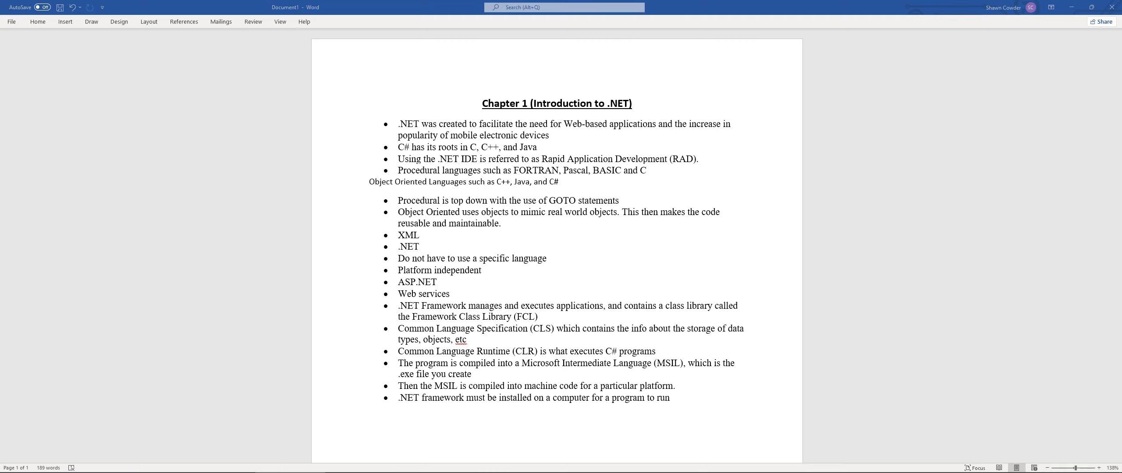
# Type '.NET languages' as an unbulleted heading line below the last bullet
pyautogui.write('.NET languages')
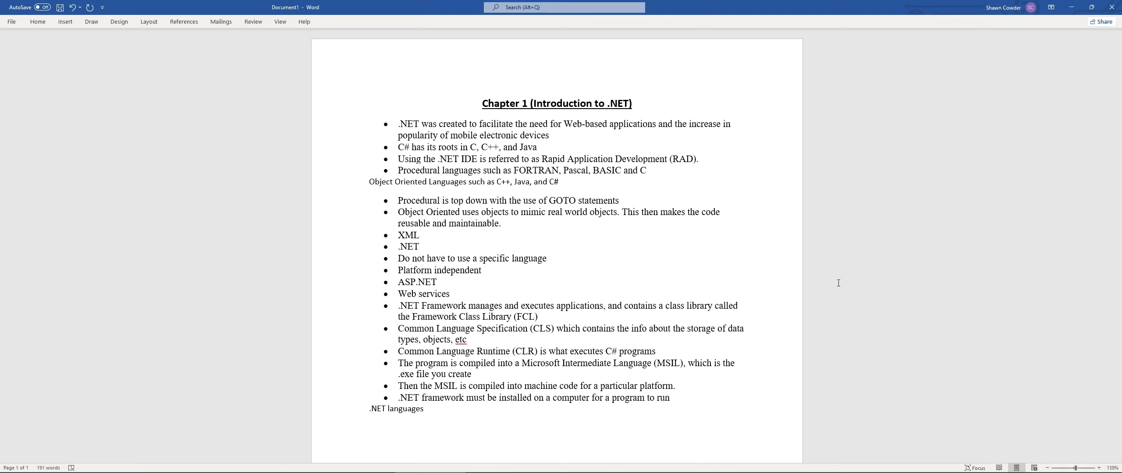
pyautogui.click(423, 410)
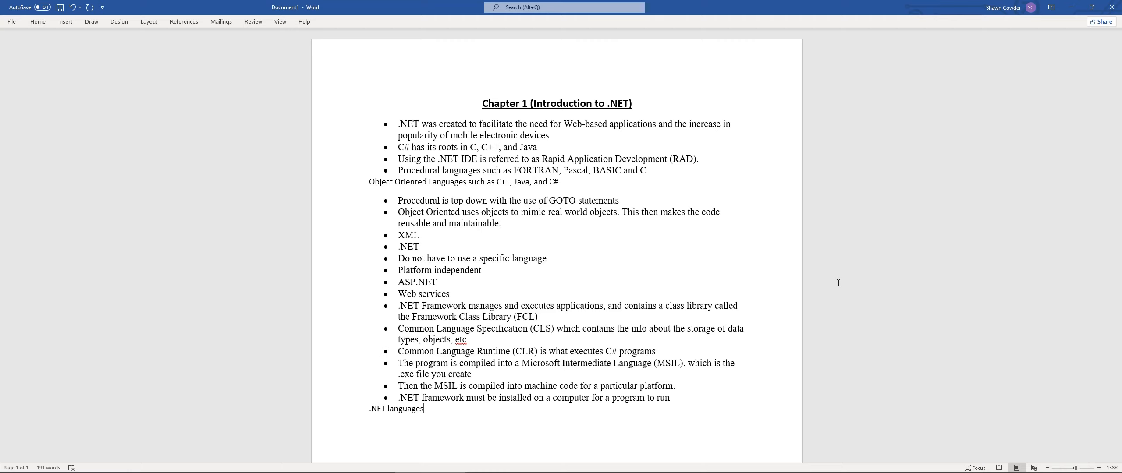